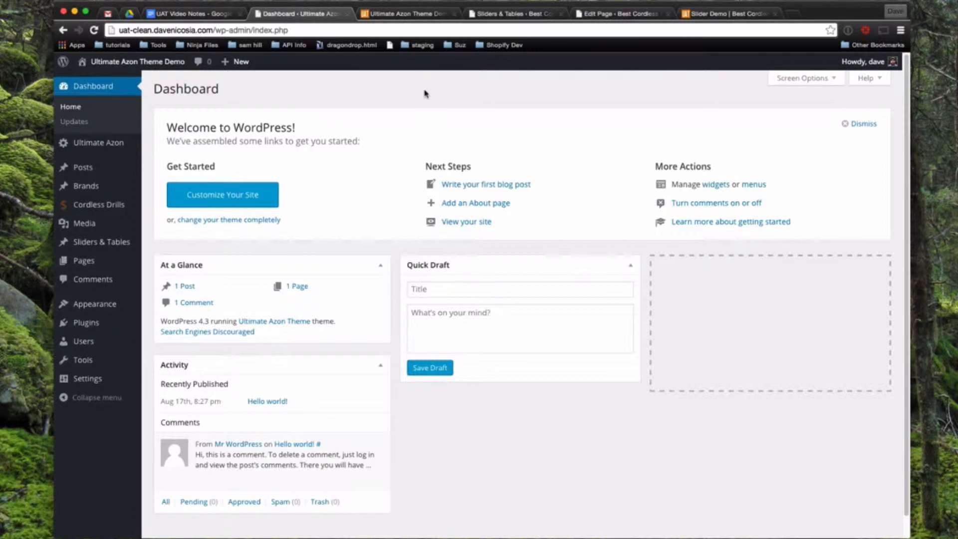
{"action": "mouse_move", "coordinate": [106, 280]}
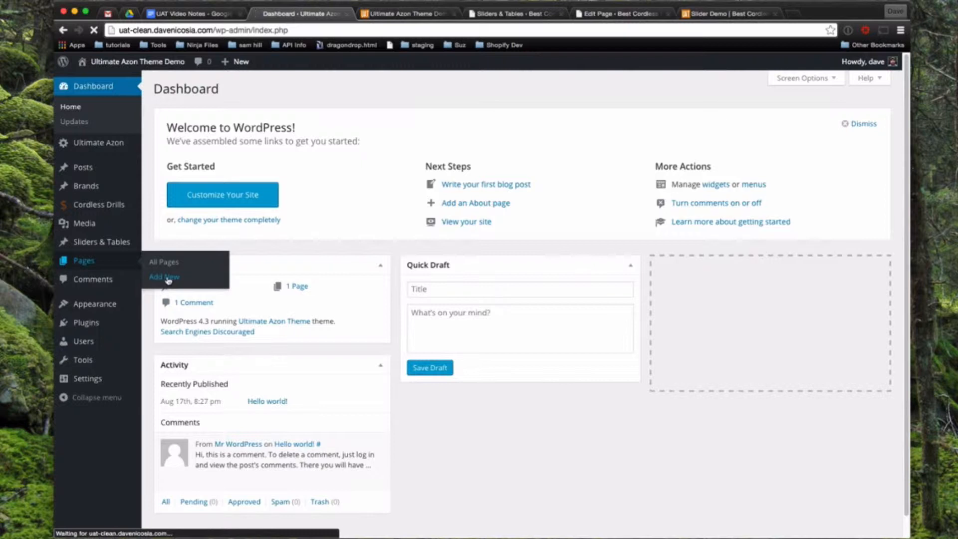
- Create a page titled 'Home Page' using the Home Page Template and publish it
{"action": "left_click", "coordinate": [164, 277]}
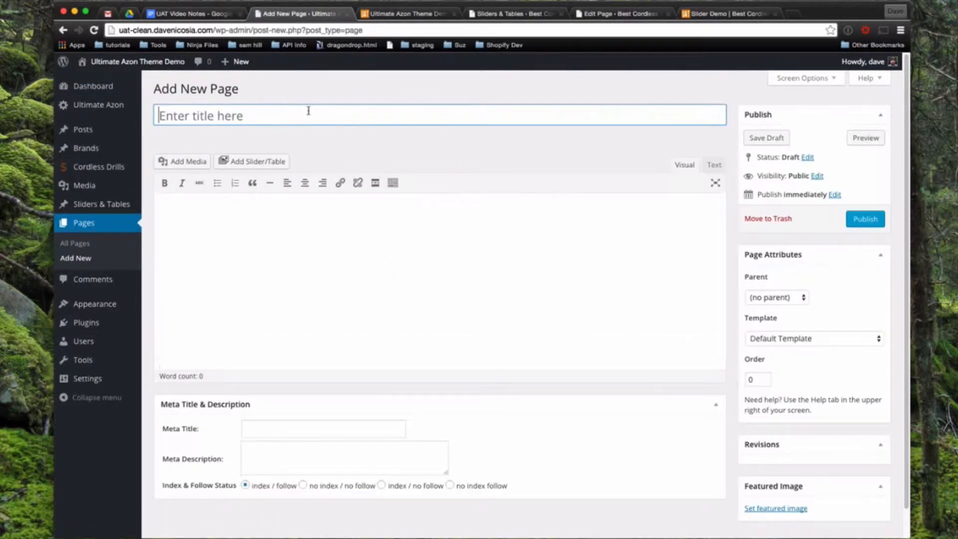
{"action": "type", "text": "Home Page"}
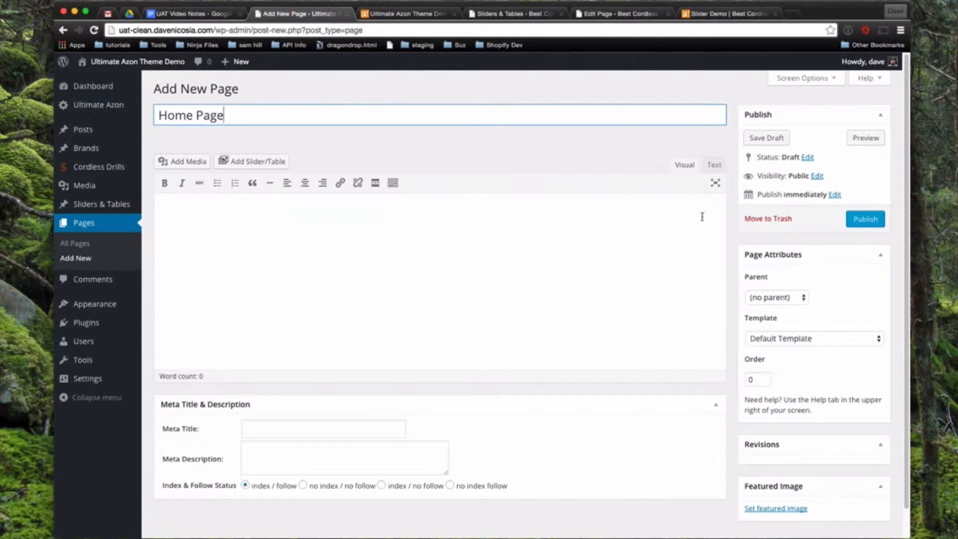
{"action": "mouse_move", "coordinate": [787, 250]}
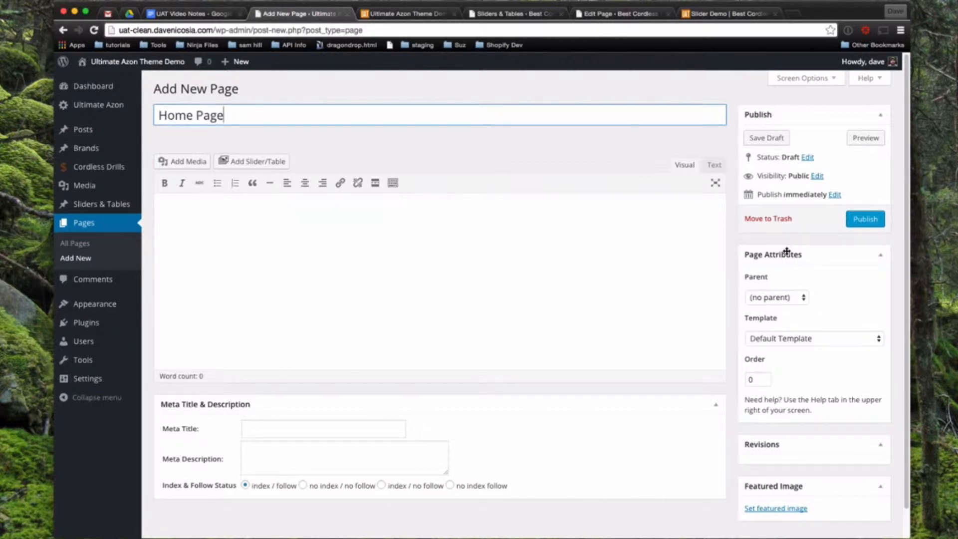
{"action": "left_click", "coordinate": [814, 338]}
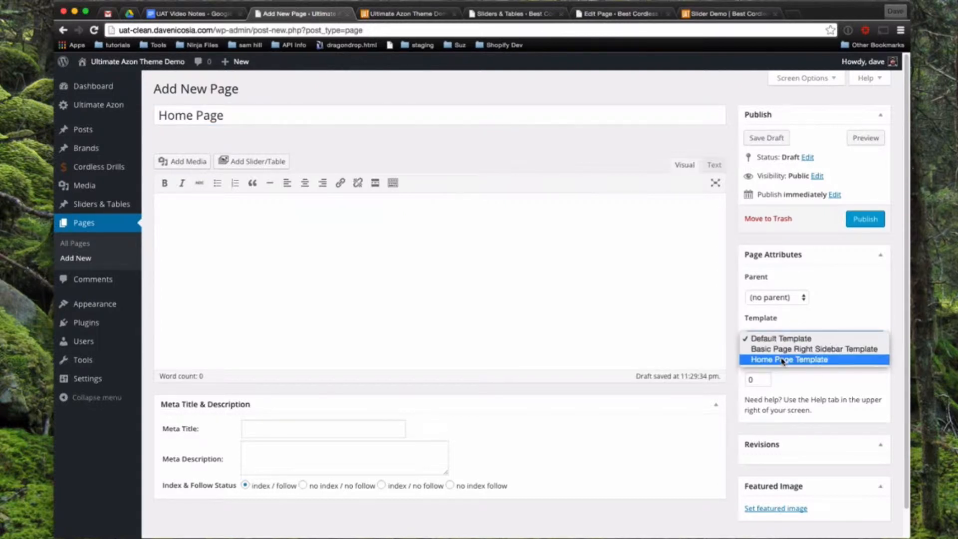
{"action": "left_click", "coordinate": [789, 360]}
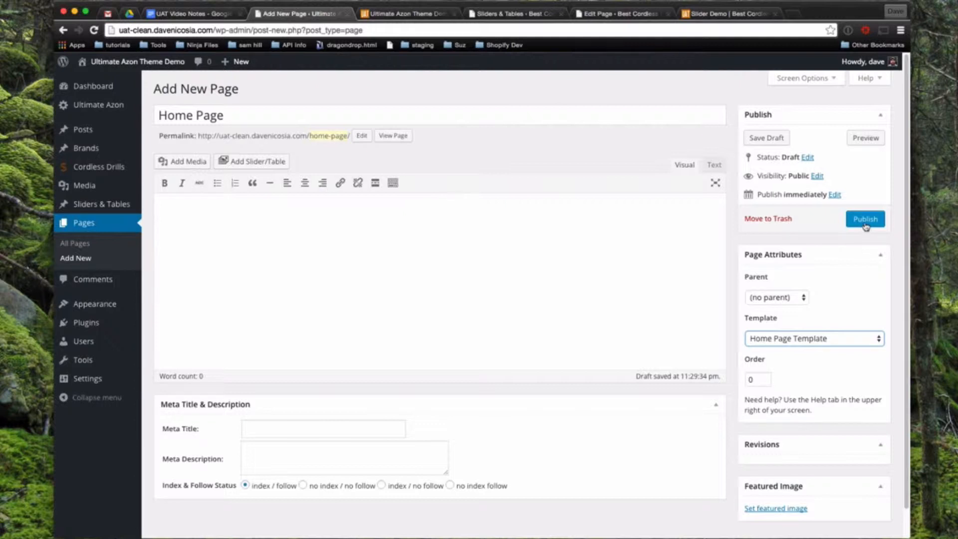
{"action": "left_click", "coordinate": [866, 219]}
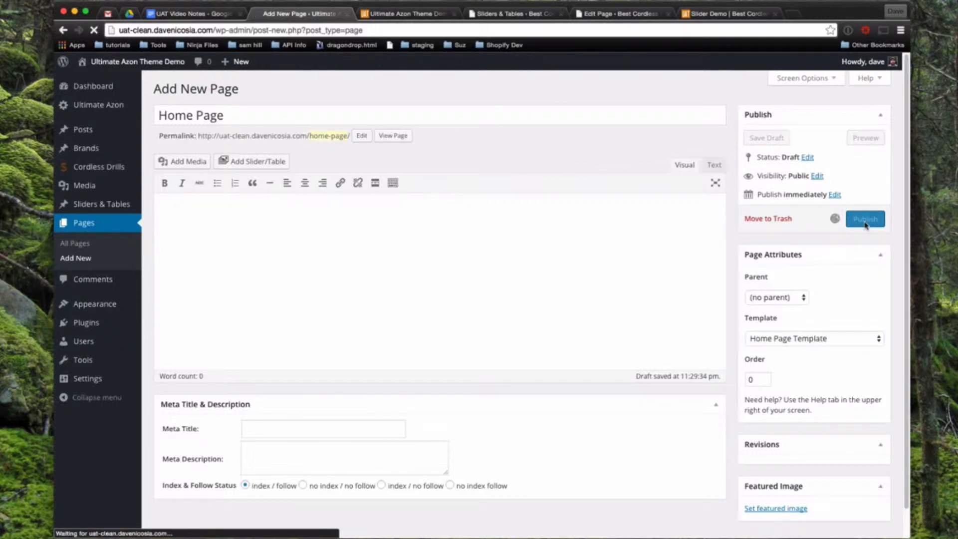
{"action": "left_click", "coordinate": [865, 219]}
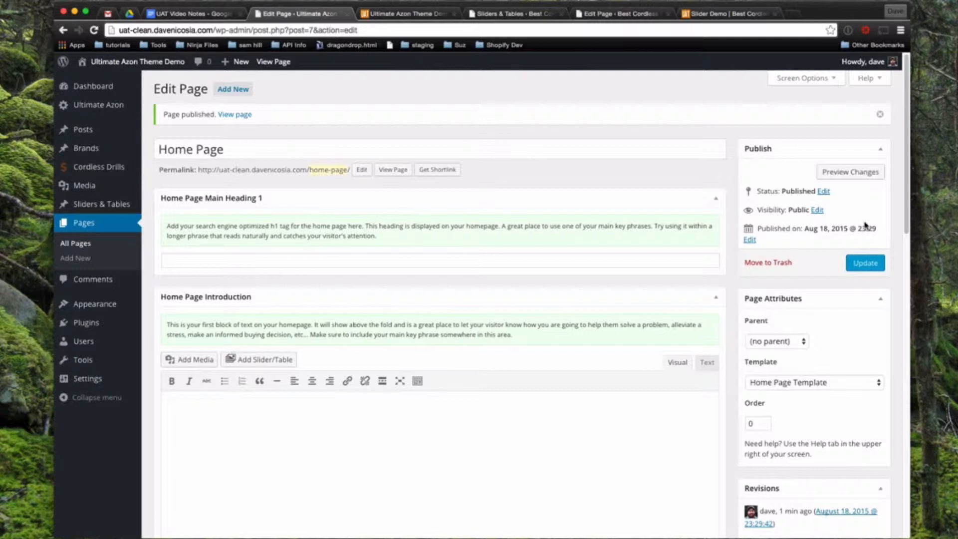
{"action": "mouse_move", "coordinate": [75, 258]}
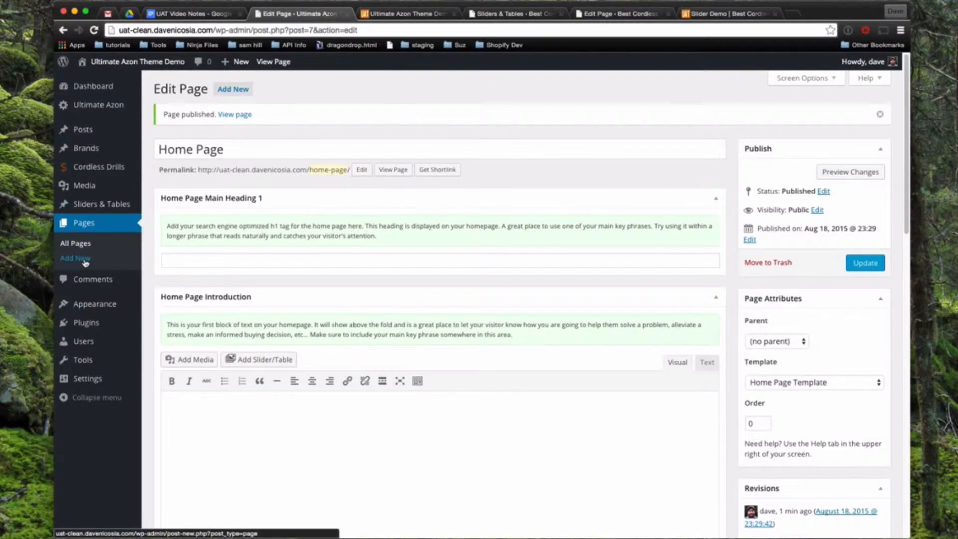
- Add and publish a default-template page titled 'Educational Articles'
{"action": "left_click", "coordinate": [233, 88]}
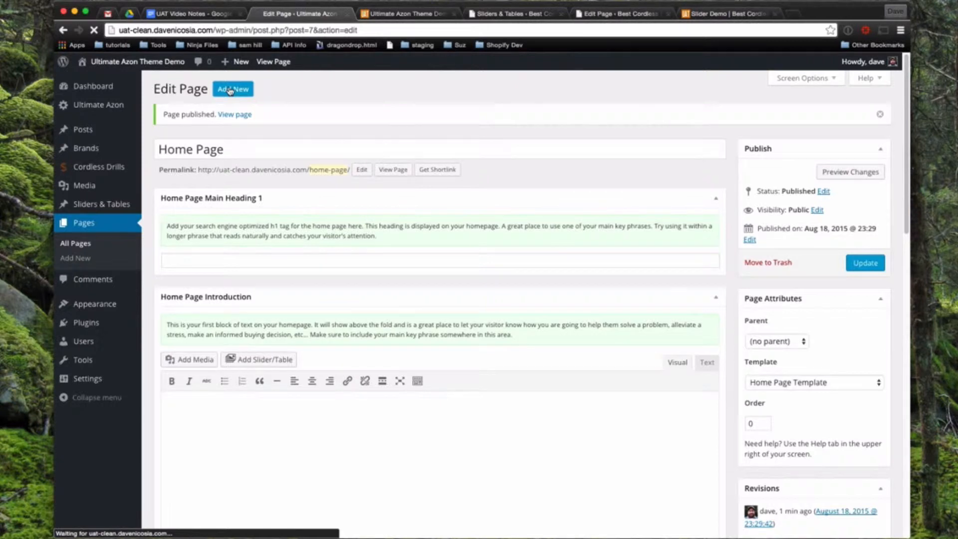
{"action": "mouse_move", "coordinate": [322, 91]}
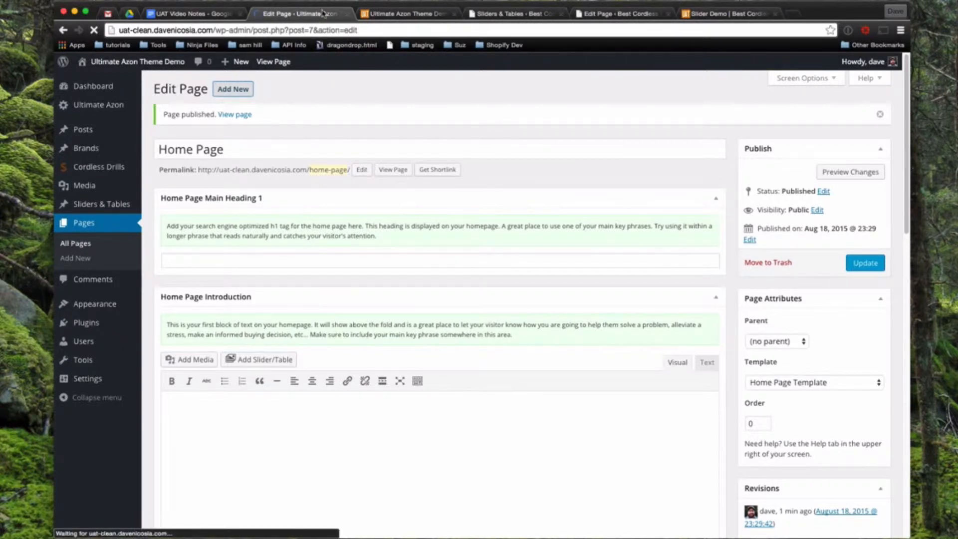
{"action": "mouse_move", "coordinate": [311, 12]}
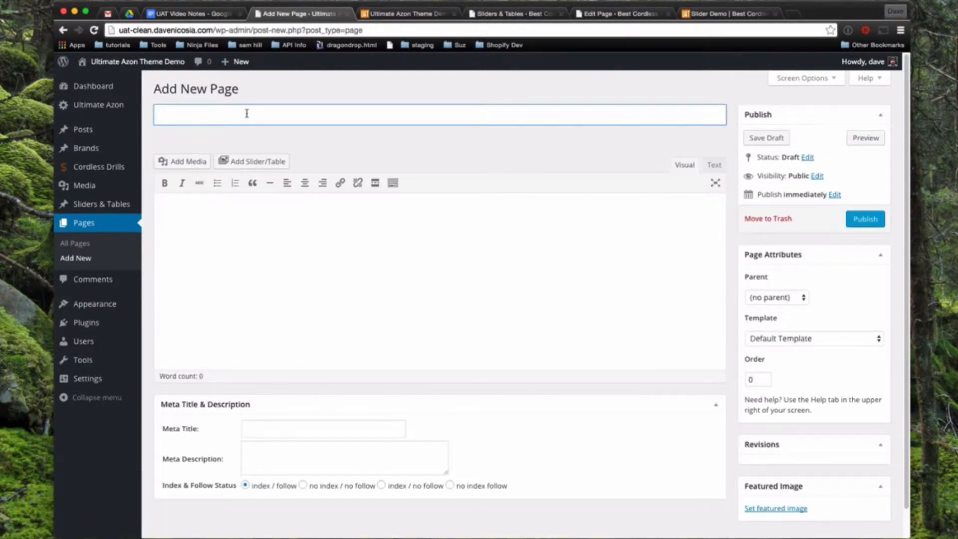
{"action": "type", "text": "E"}
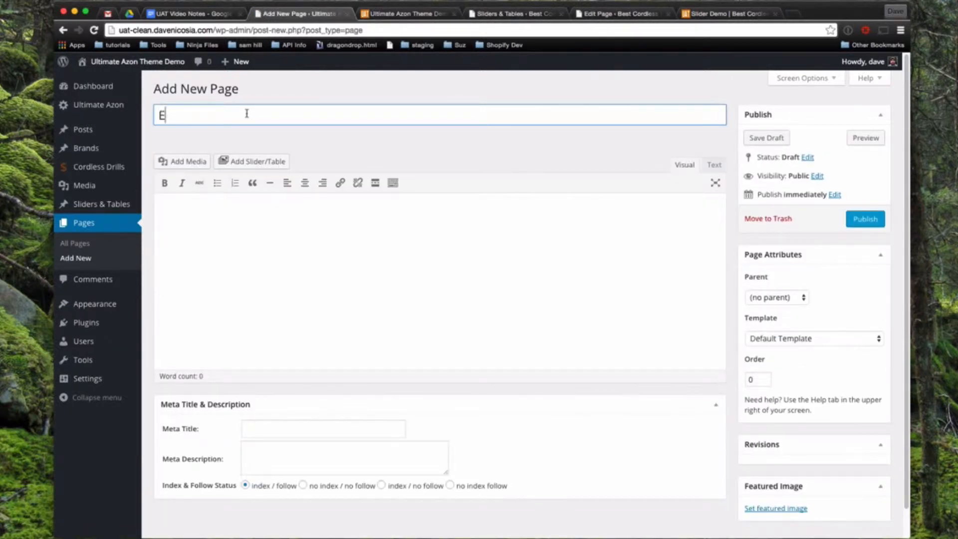
{"action": "type", "text": "ducati"}
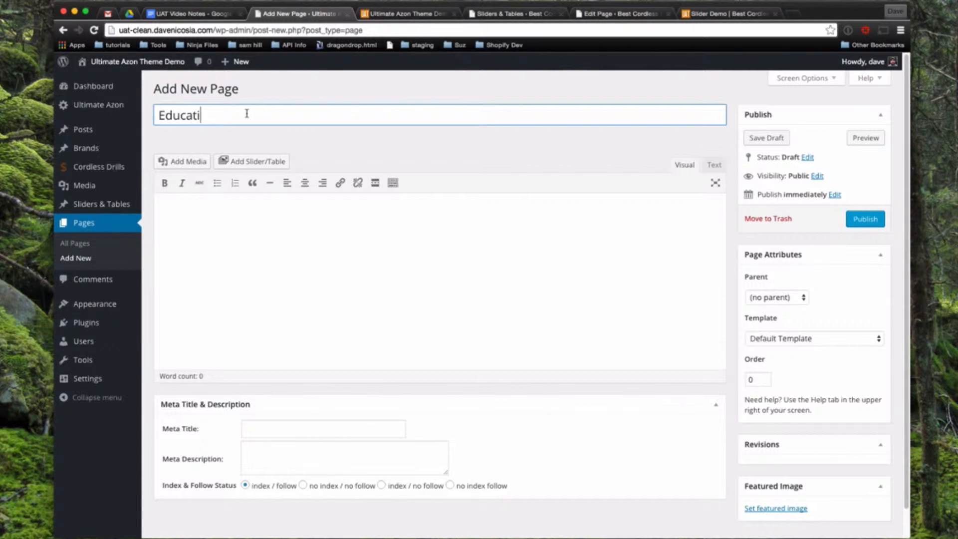
{"action": "type", "text": "onal Articles"}
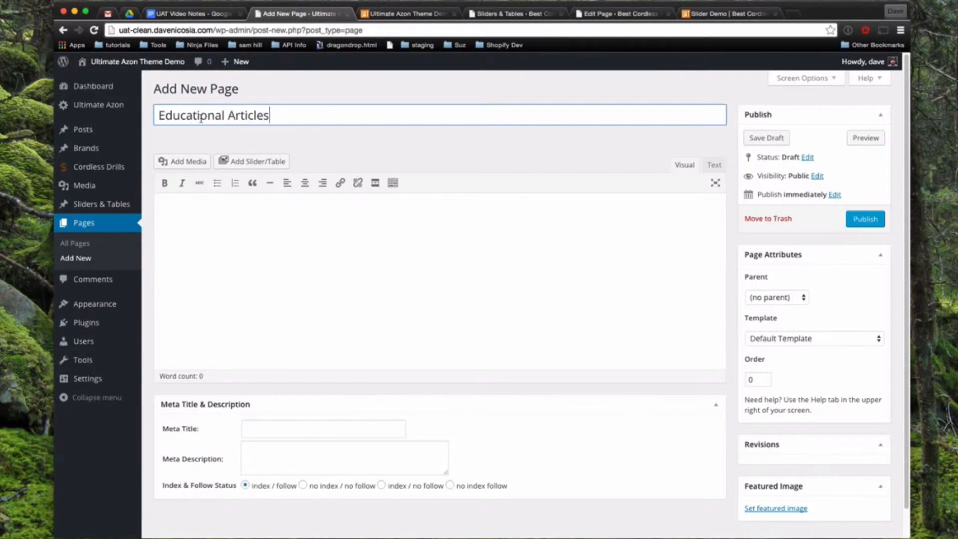
{"action": "mouse_move", "coordinate": [865, 220]}
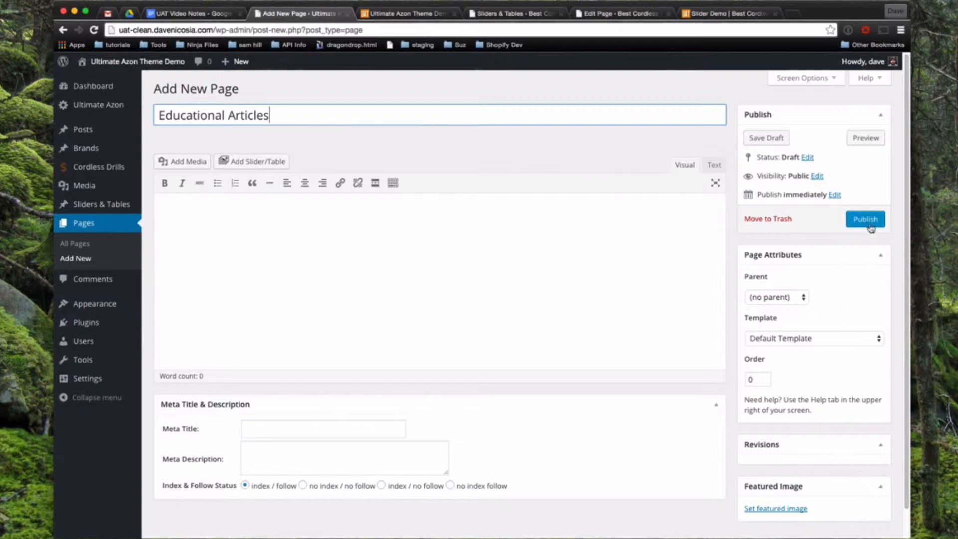
{"action": "left_click", "coordinate": [866, 219]}
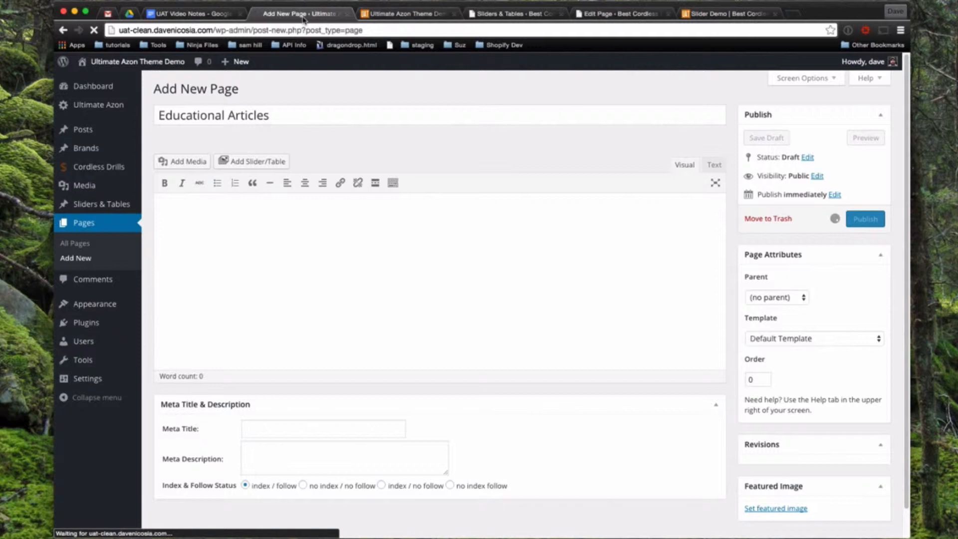
{"action": "left_click", "coordinate": [865, 218]}
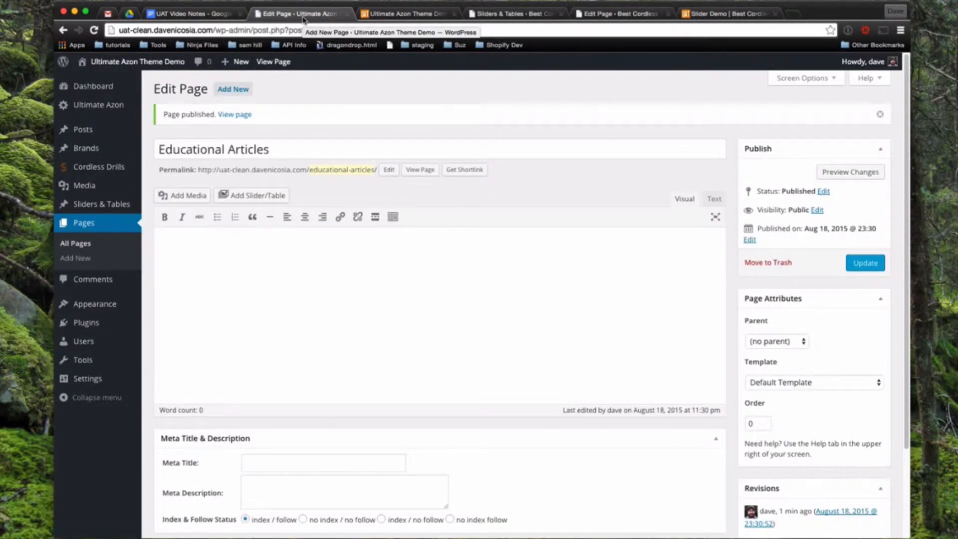
{"action": "mouse_move", "coordinate": [137, 270]}
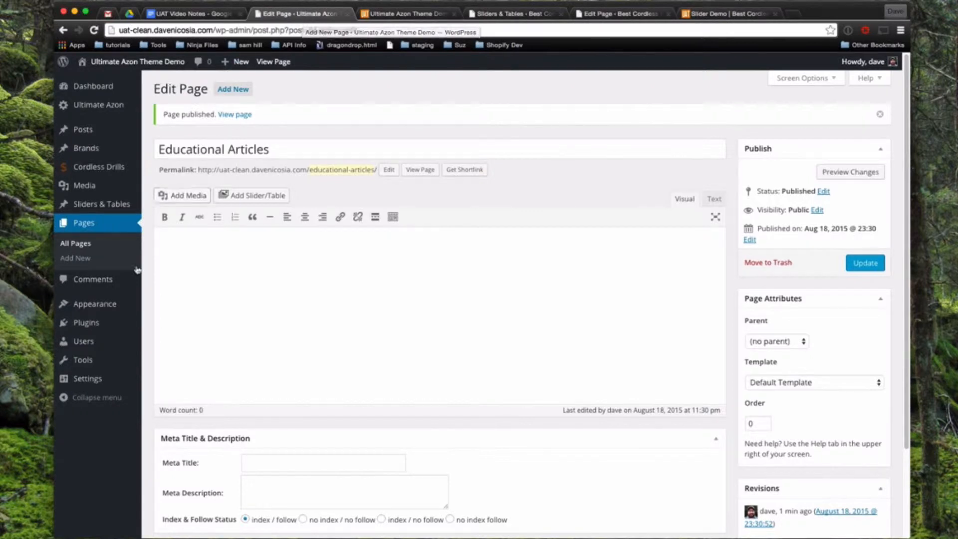
{"action": "mouse_move", "coordinate": [87, 378]}
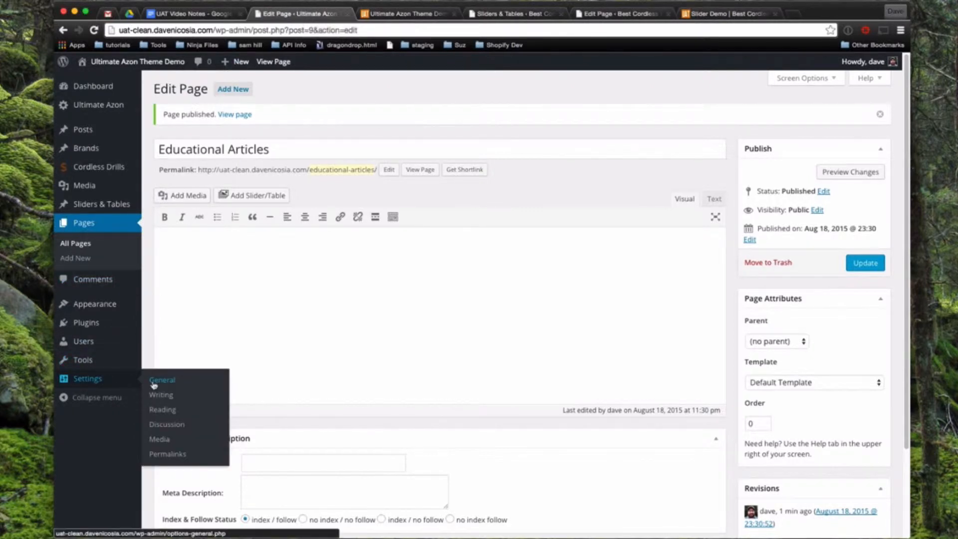
- In Reading settings, set Home Page as static front page, Educational Articles as posts page, and save
{"action": "left_click", "coordinate": [162, 409]}
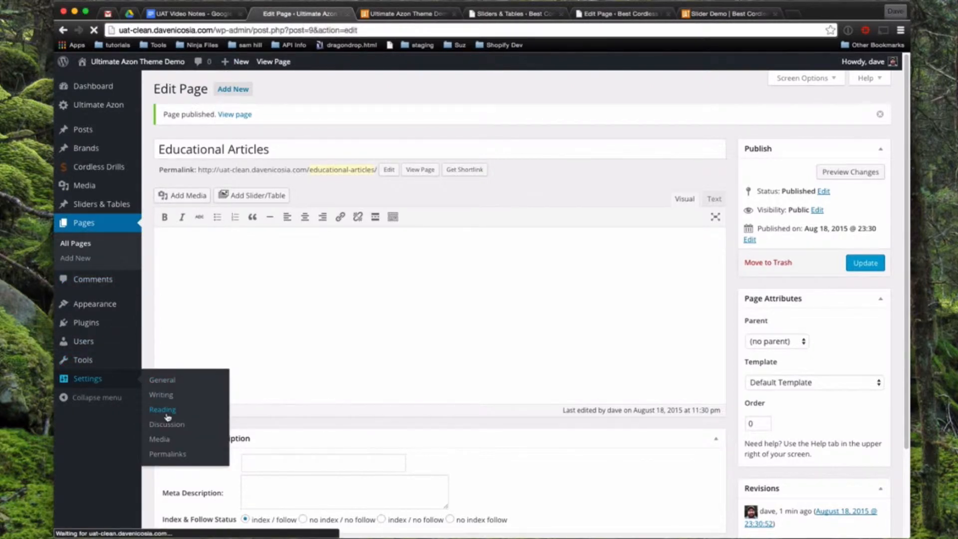
{"action": "left_click", "coordinate": [162, 410]}
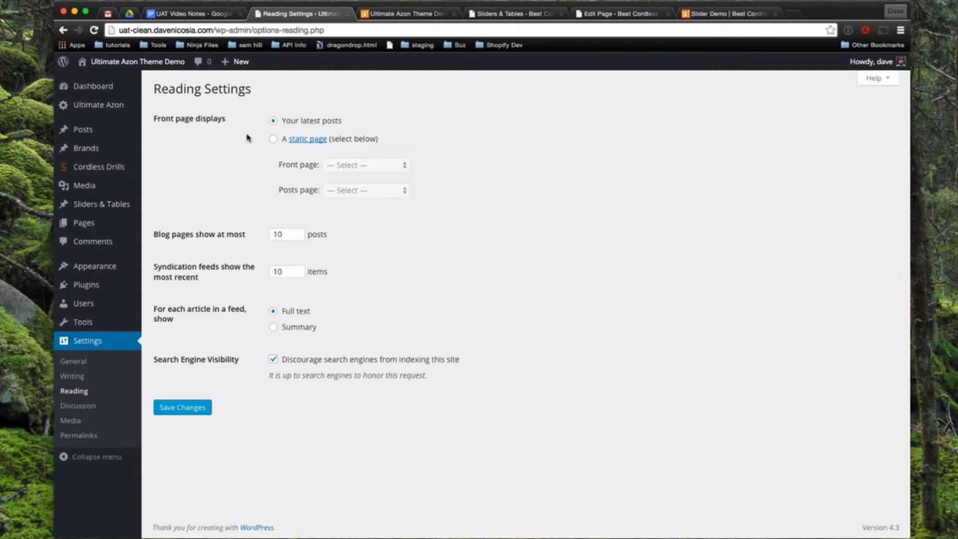
{"action": "left_click", "coordinate": [273, 139]}
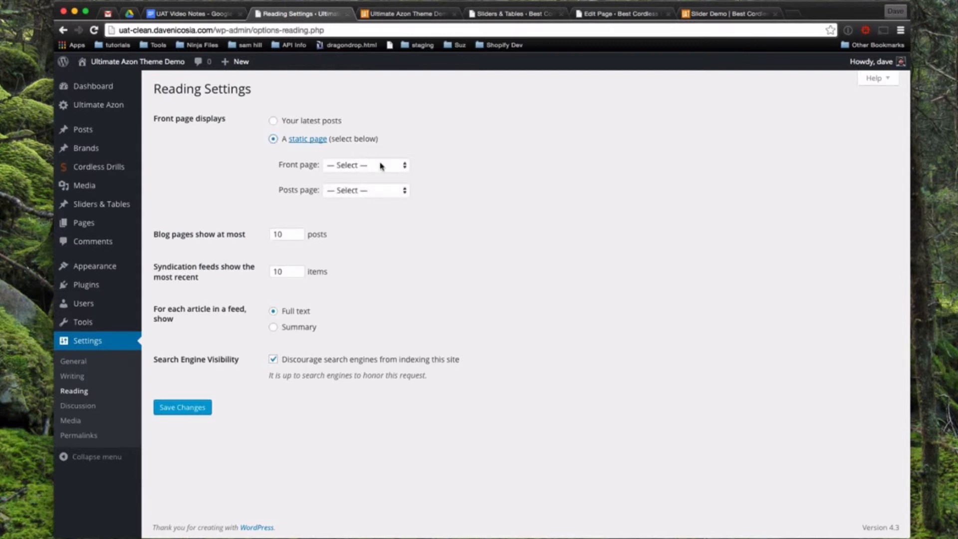
{"action": "left_click", "coordinate": [366, 165]}
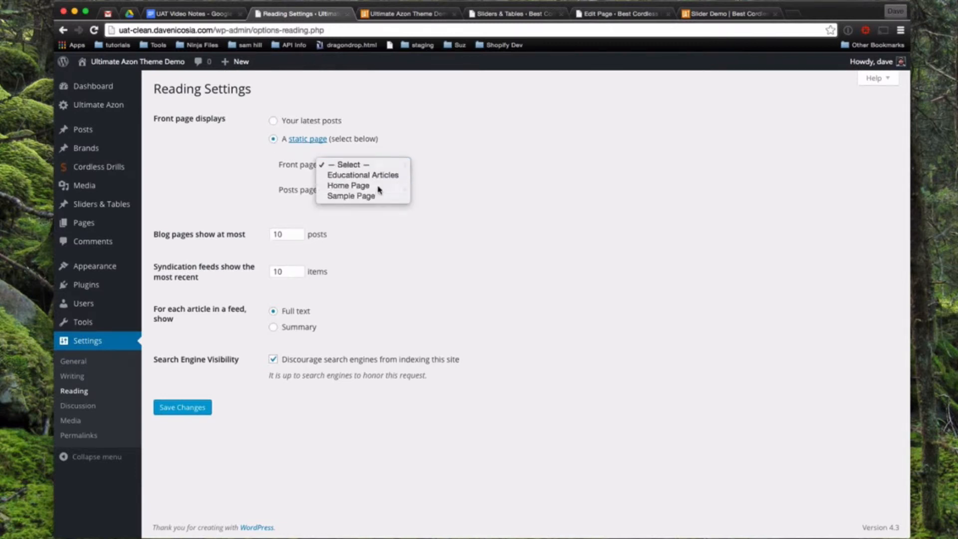
{"action": "left_click", "coordinate": [348, 185]}
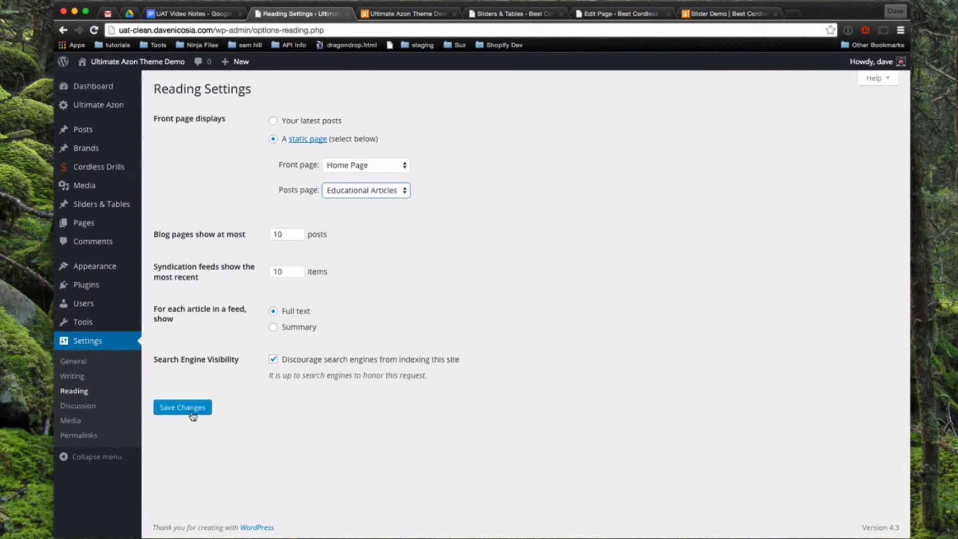
{"action": "left_click", "coordinate": [182, 408]}
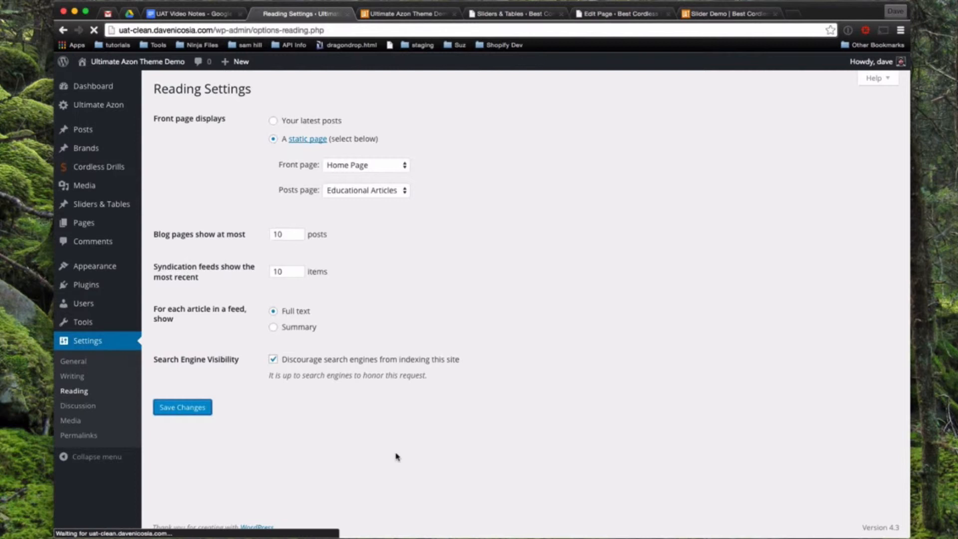
{"action": "left_click", "coordinate": [182, 406]}
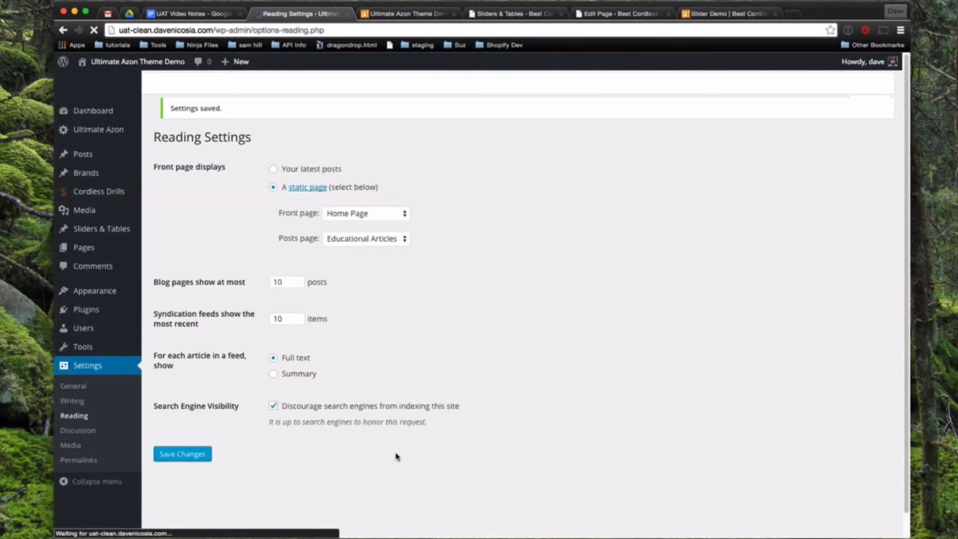
{"action": "left_click", "coordinate": [182, 454]}
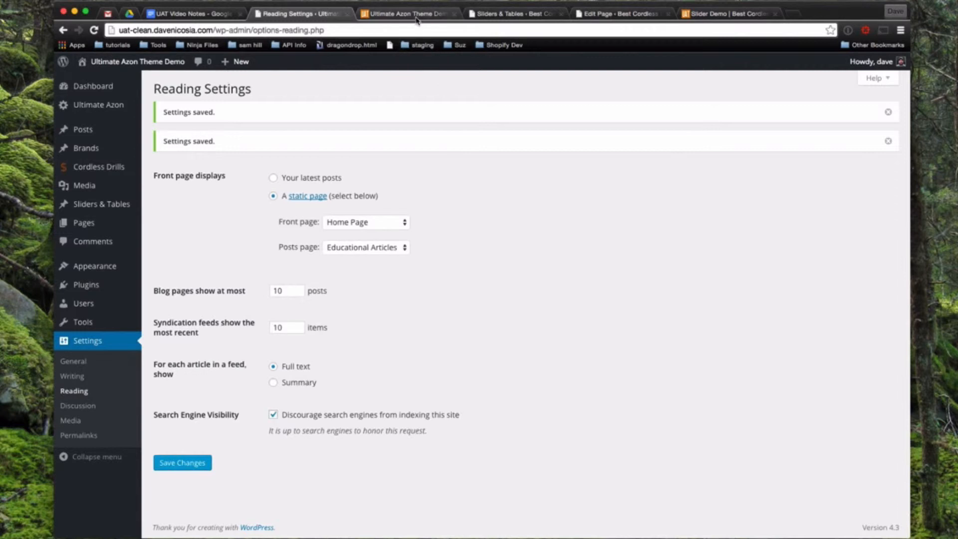
{"action": "left_click", "coordinate": [406, 12]}
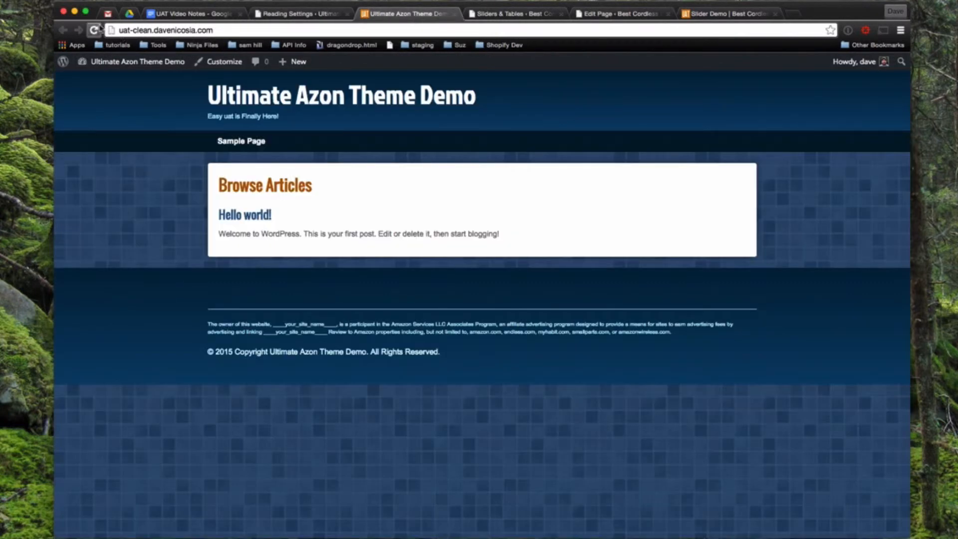
{"action": "left_click", "coordinate": [94, 30]}
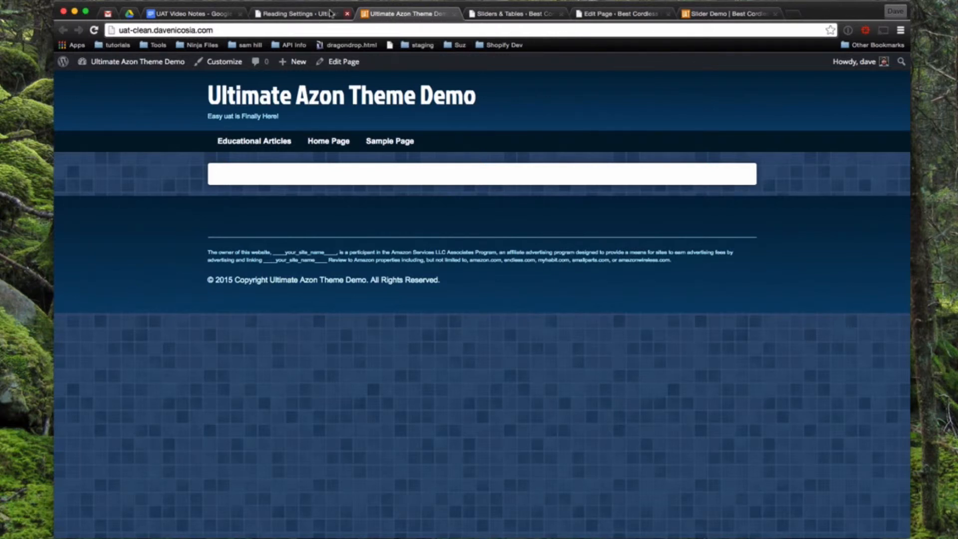
{"action": "left_click", "coordinate": [300, 14]}
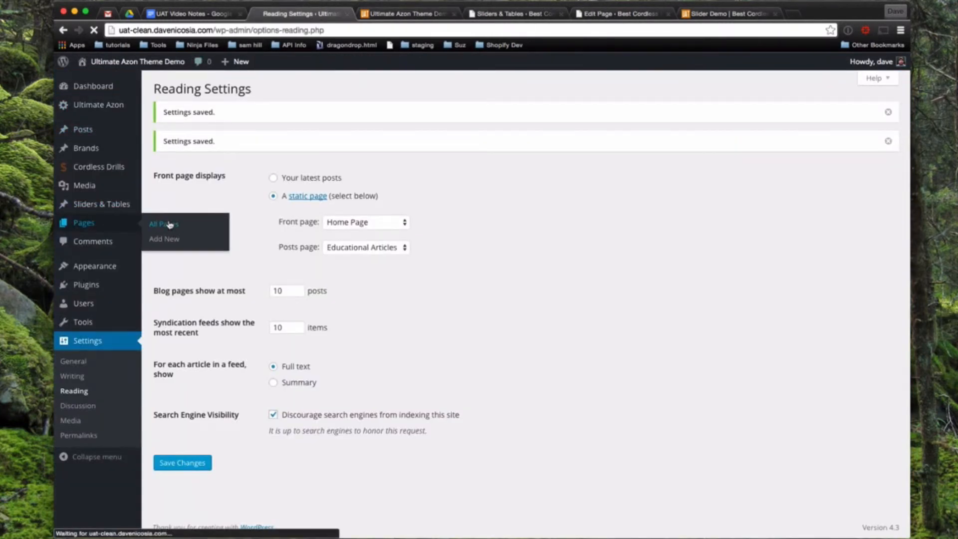
- Open All Pages showing Home Page as Front Page, then click the Home Page title
{"action": "left_click", "coordinate": [163, 224]}
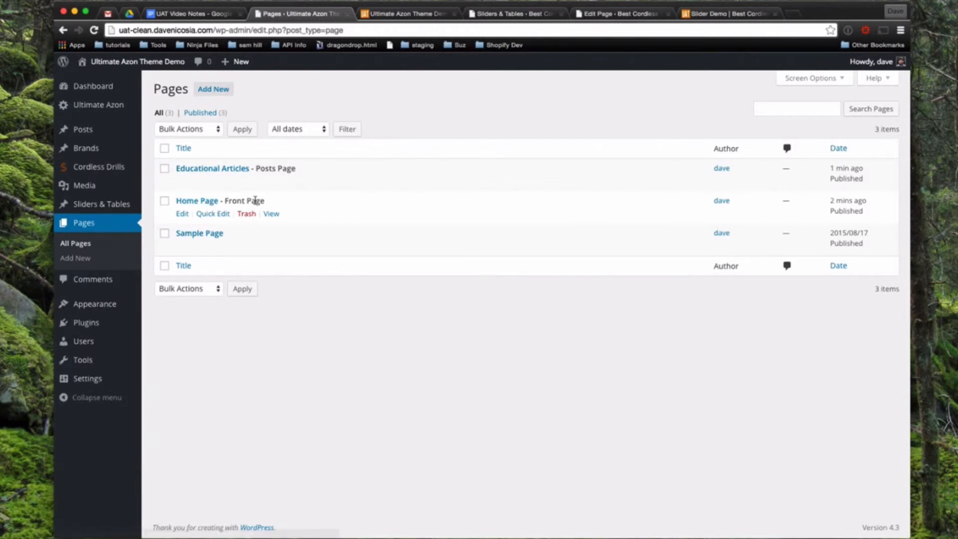
{"action": "mouse_move", "coordinate": [211, 174]}
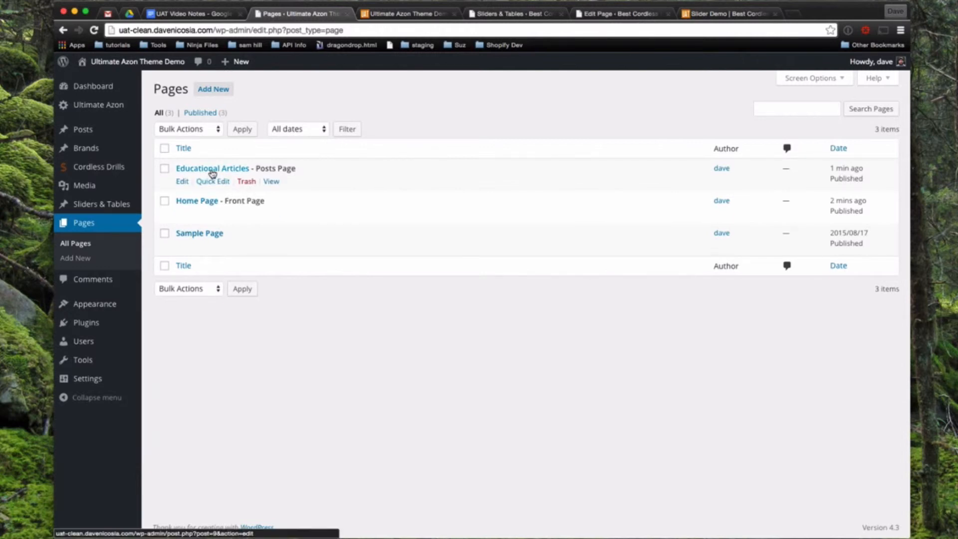
{"action": "mouse_move", "coordinate": [205, 201]}
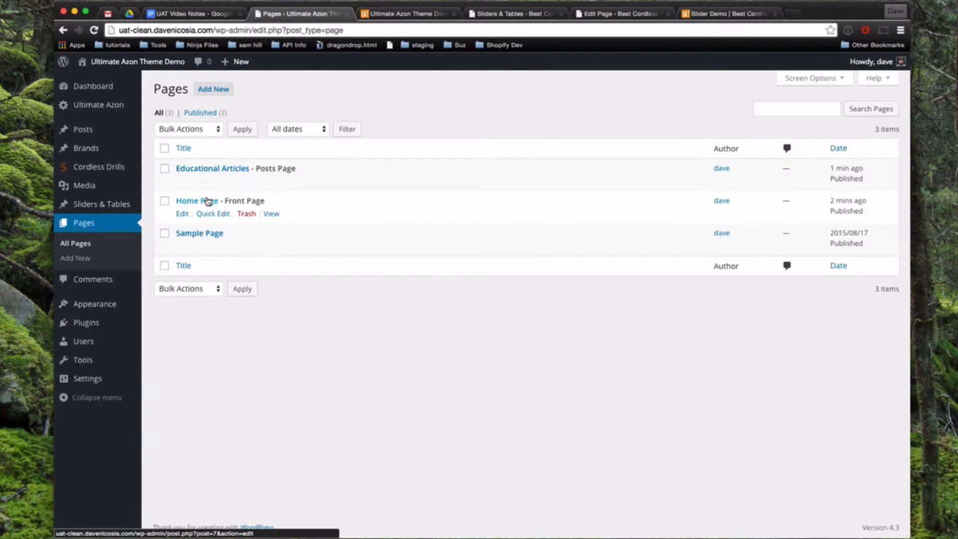
{"action": "mouse_move", "coordinate": [209, 191]}
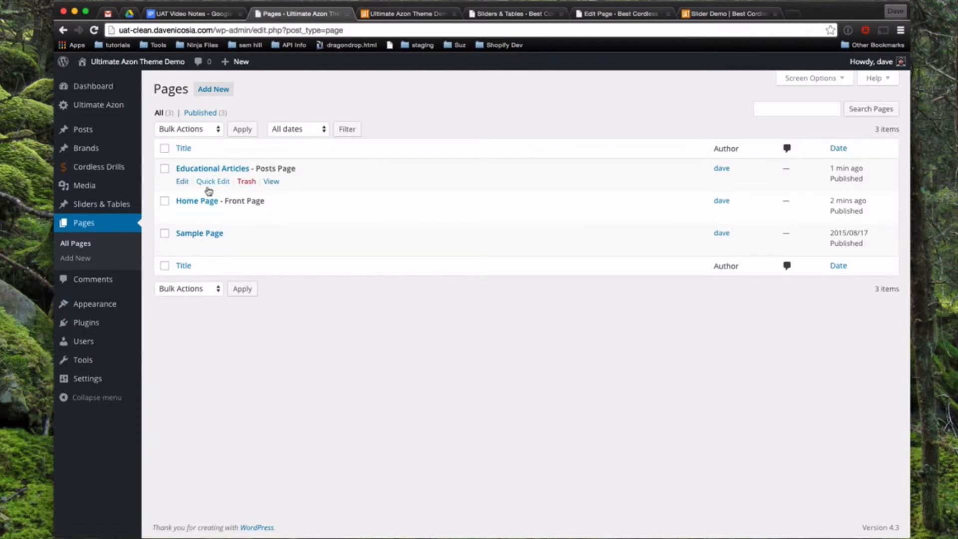
{"action": "left_click", "coordinate": [197, 201]}
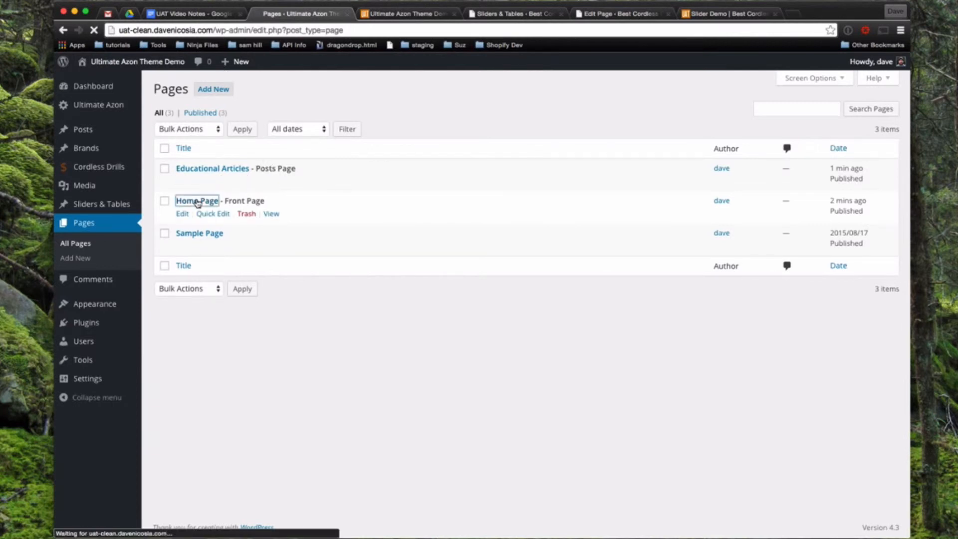
- In the Home Page editor, select Main Heading and scroll through the heading, products and meta sections
{"action": "left_click", "coordinate": [197, 200]}
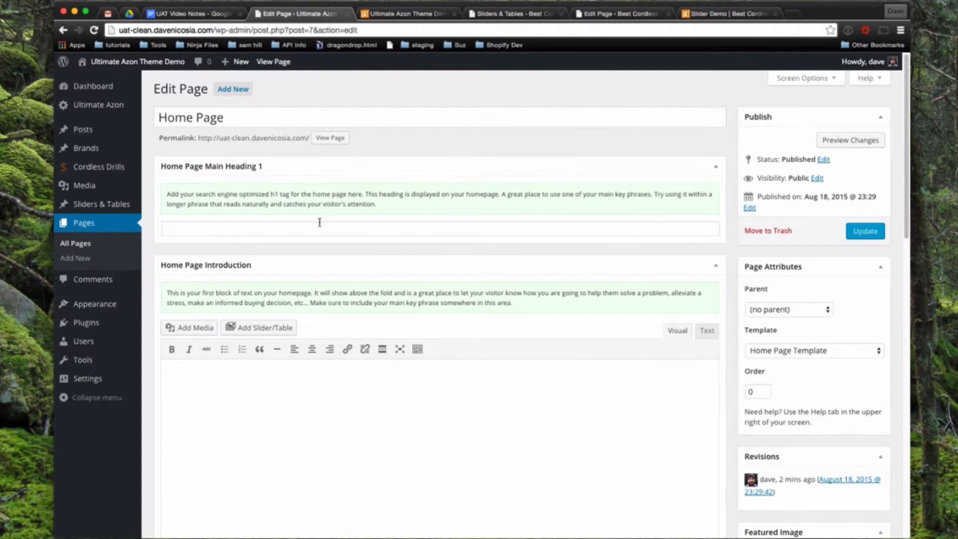
{"action": "left_click", "coordinate": [312, 233]}
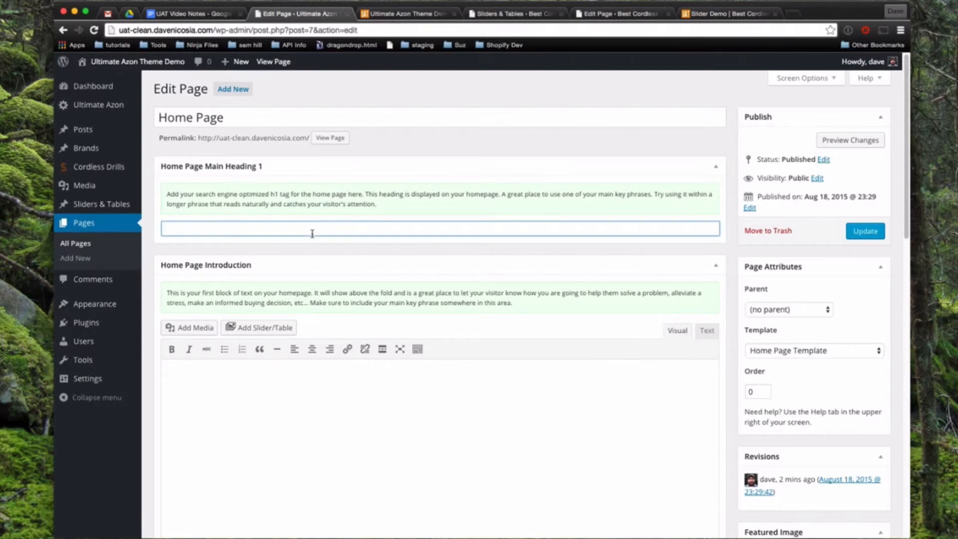
{"action": "mouse_move", "coordinate": [388, 375]}
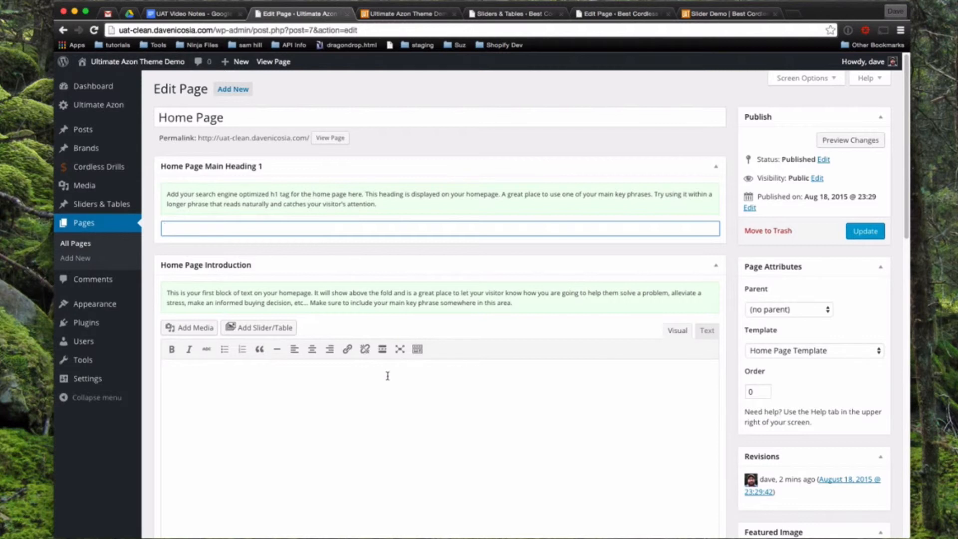
{"action": "scroll", "scroll_direction": "down", "scroll_amount": 3}
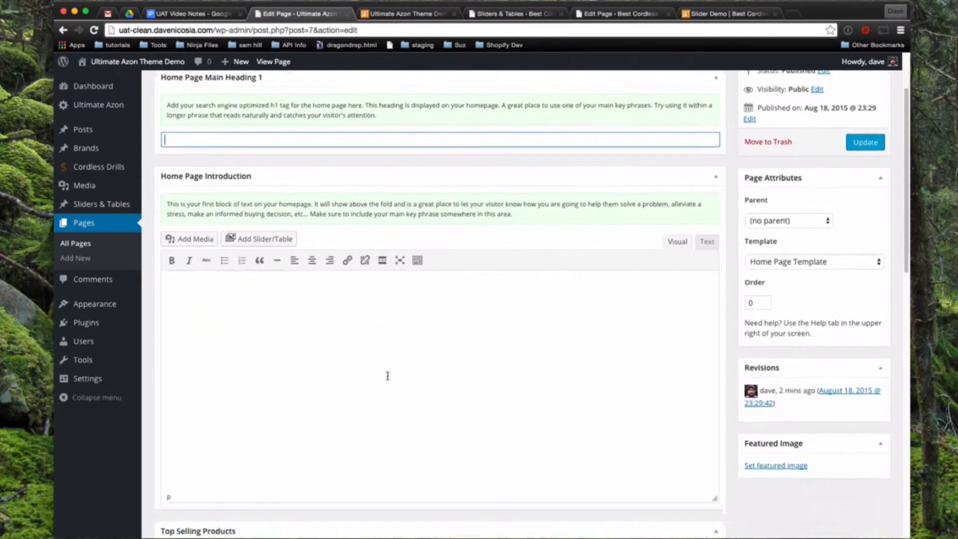
{"action": "scroll", "scroll_direction": "down", "scroll_amount": 3}
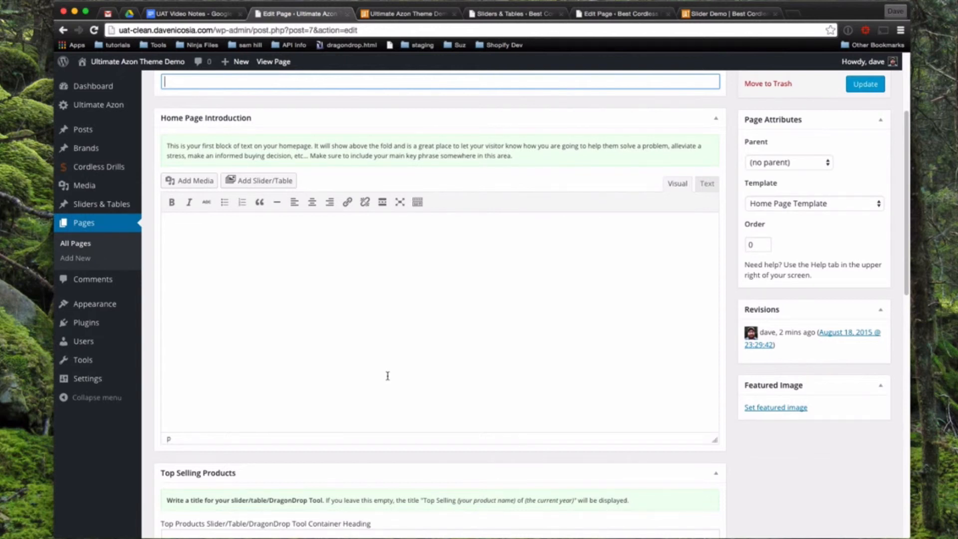
{"action": "scroll", "scroll_direction": "down", "scroll_amount": 3}
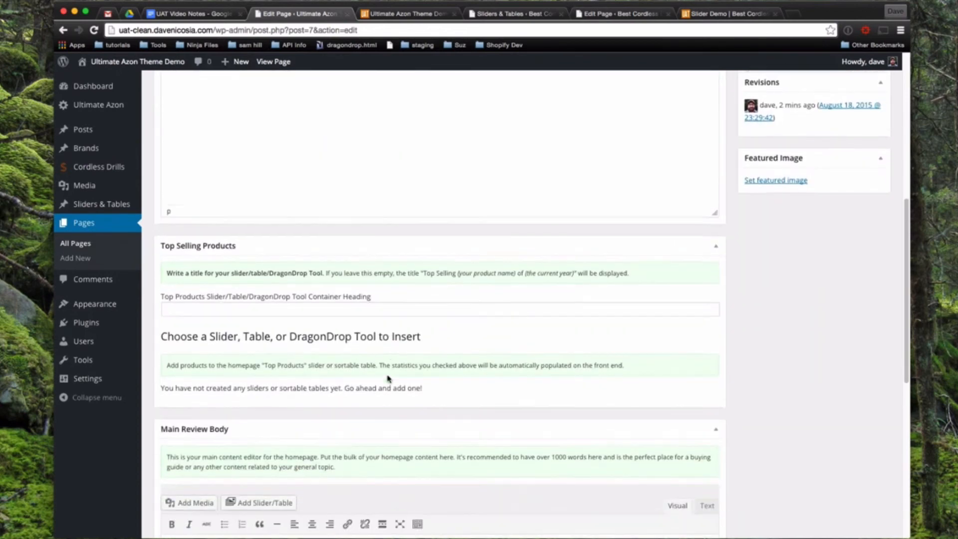
{"action": "scroll", "scroll_direction": "down", "scroll_amount": 3}
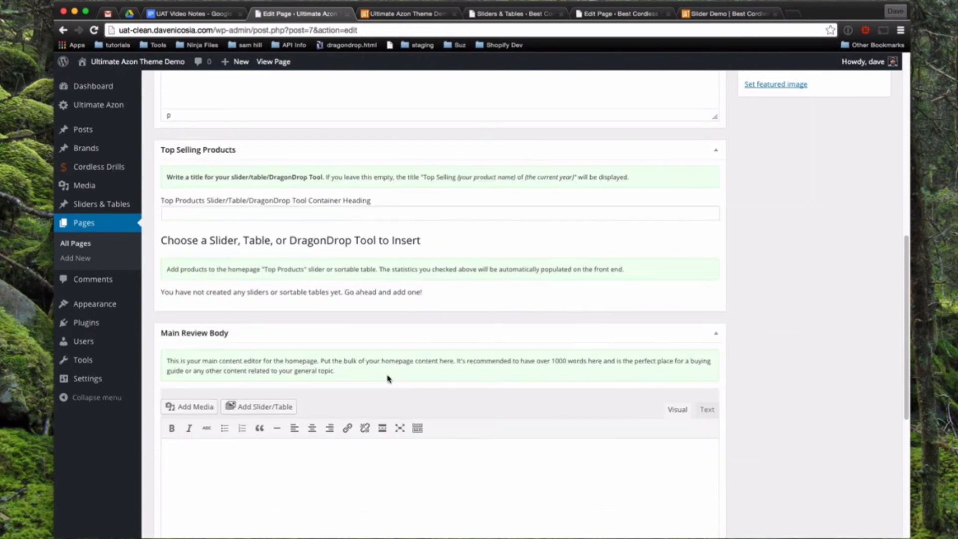
{"action": "scroll", "scroll_direction": "down", "scroll_amount": 3}
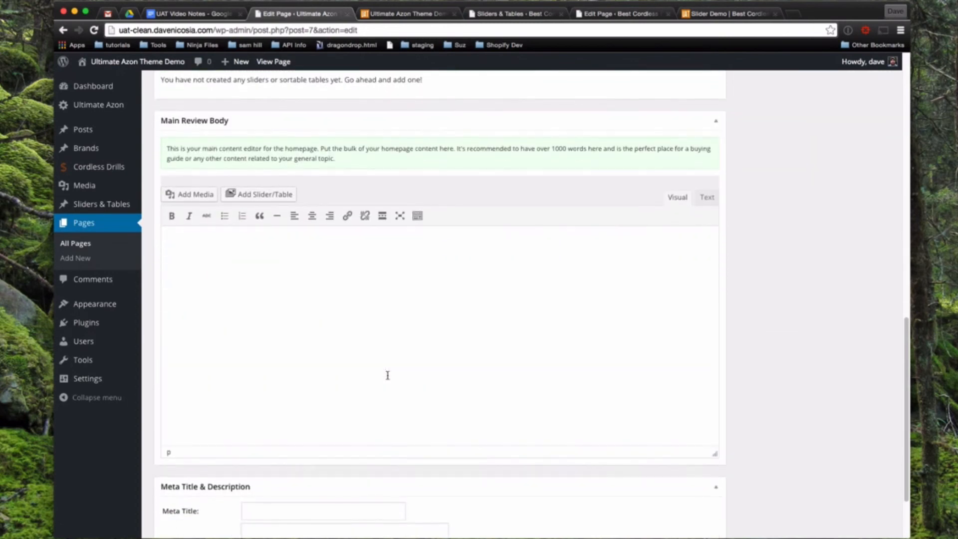
{"action": "scroll", "scroll_direction": "down", "scroll_amount": 3}
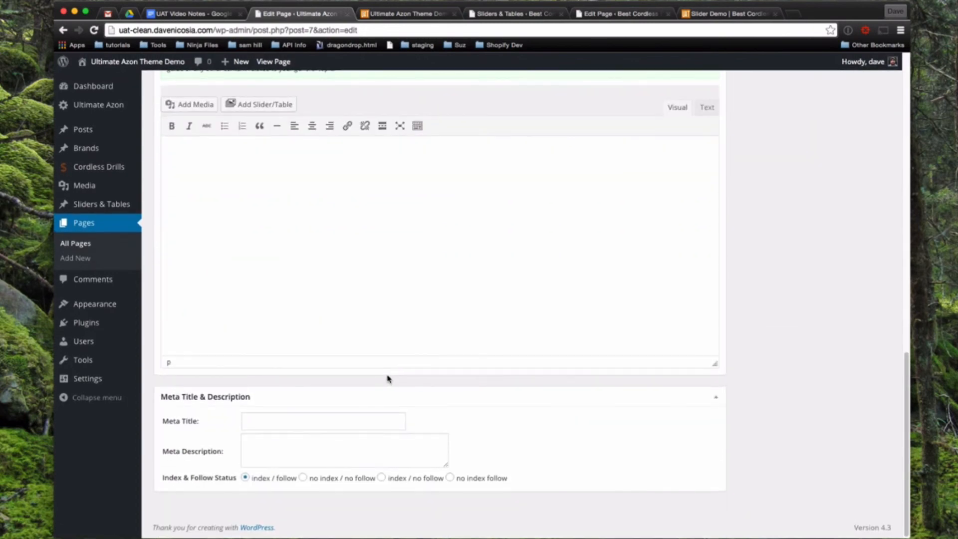
{"action": "mouse_move", "coordinate": [813, 305]}
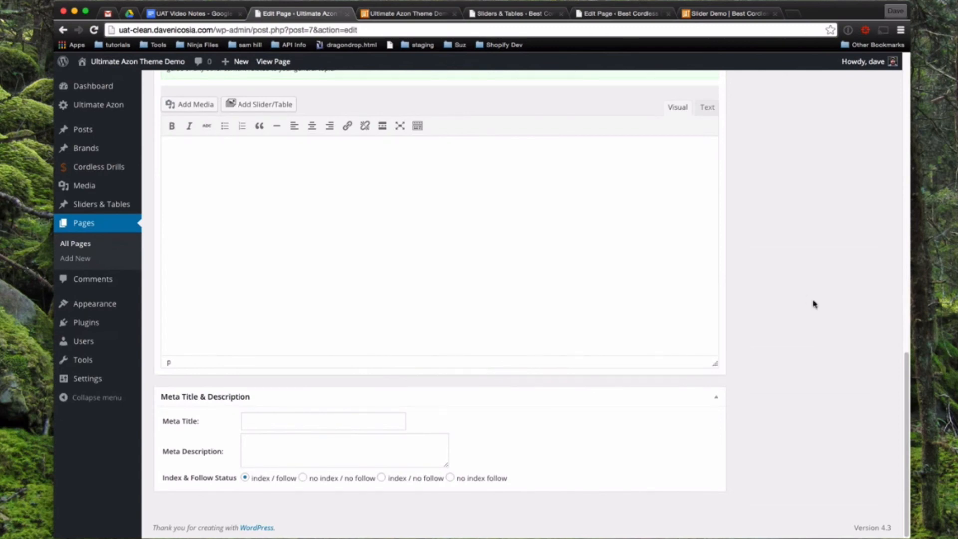
{"action": "scroll", "scroll_direction": "down", "scroll_amount": 3}
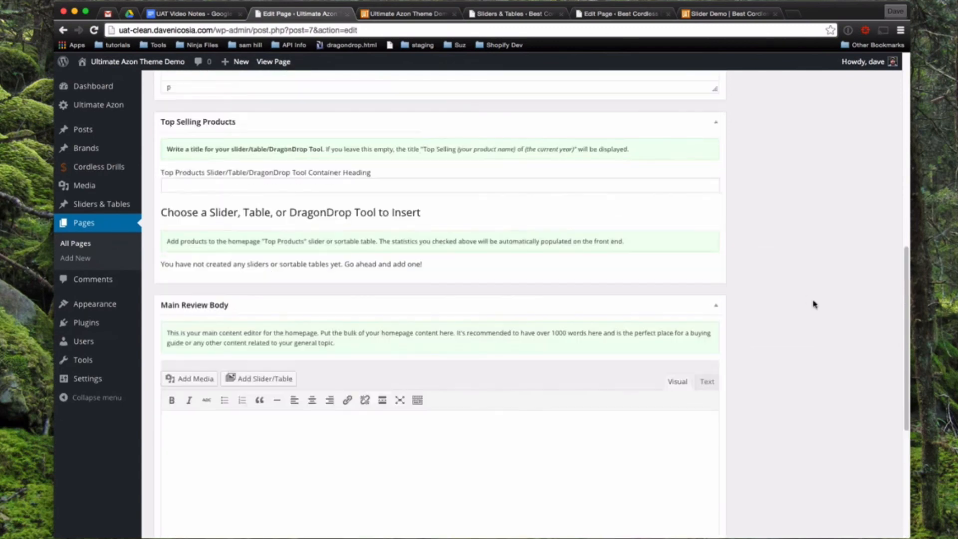